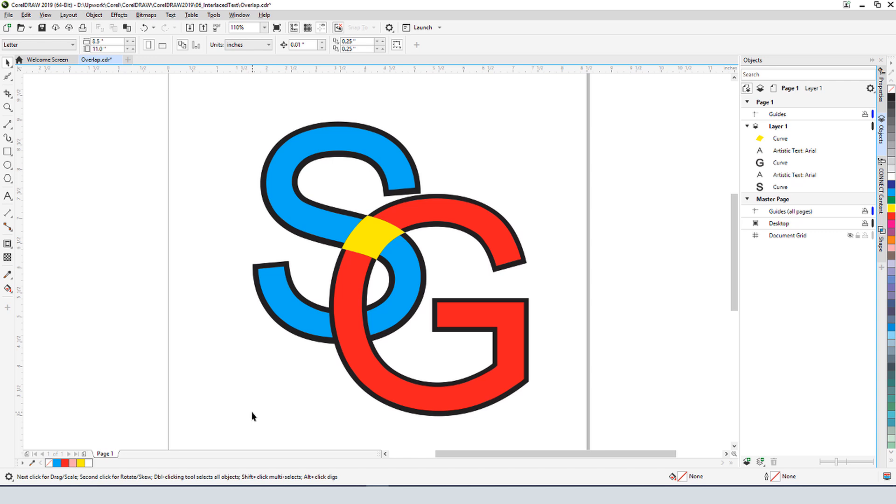
- Convert the S and G to curves and intersect them to create the overlap shape
left_click(365, 238)
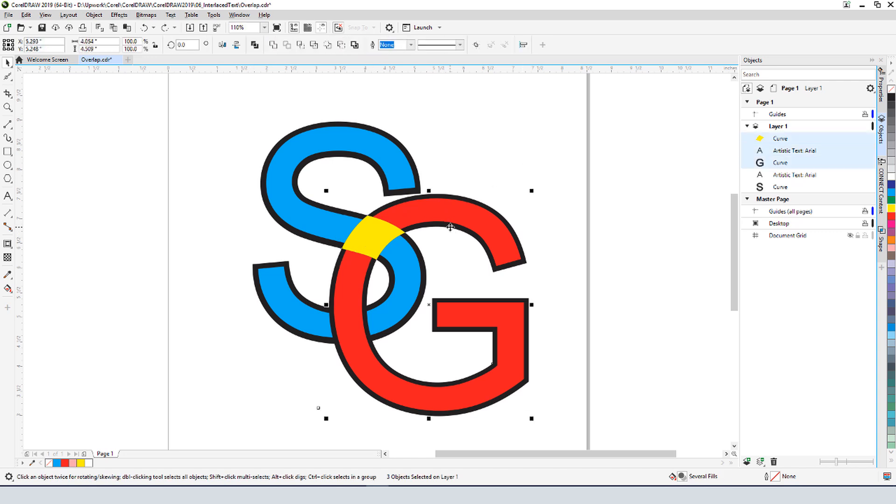
mouse_move(313, 45)
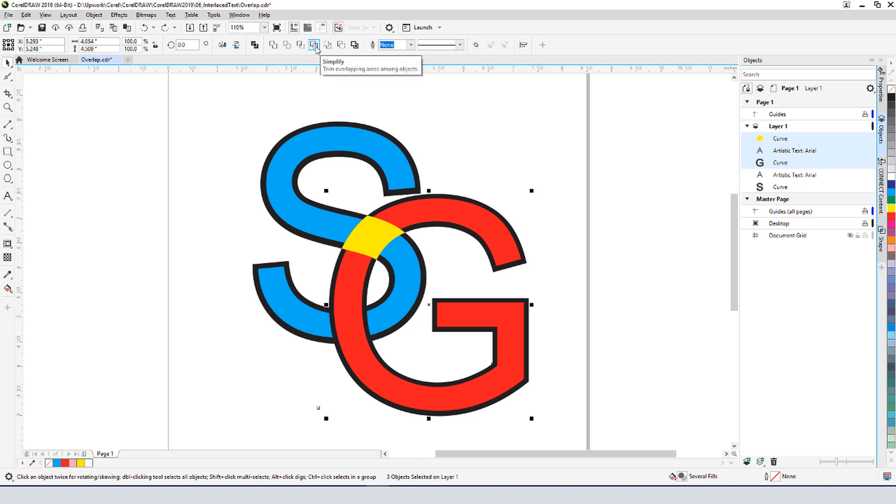
left_click(312, 44)
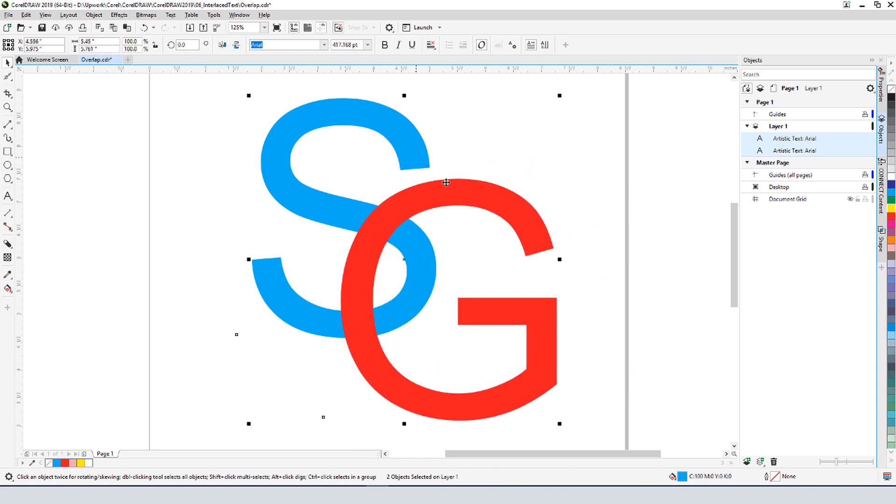
right_click(447, 182)
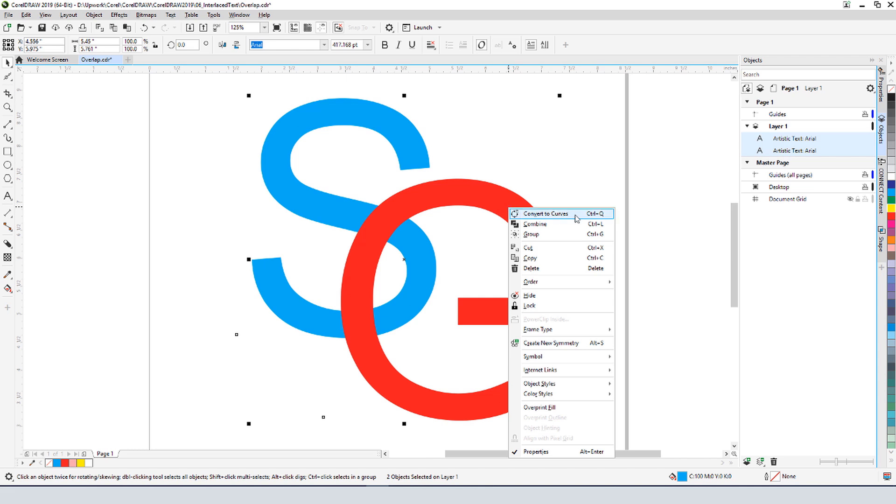
left_click(544, 213)
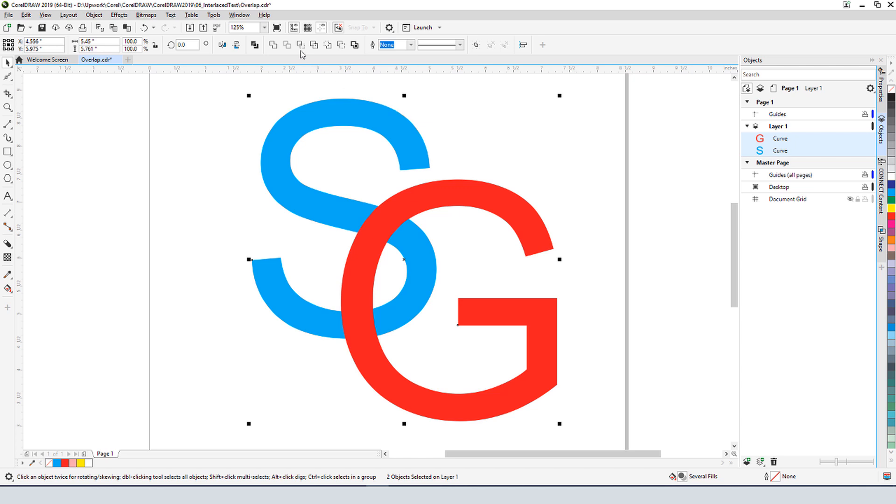
left_click(298, 44)
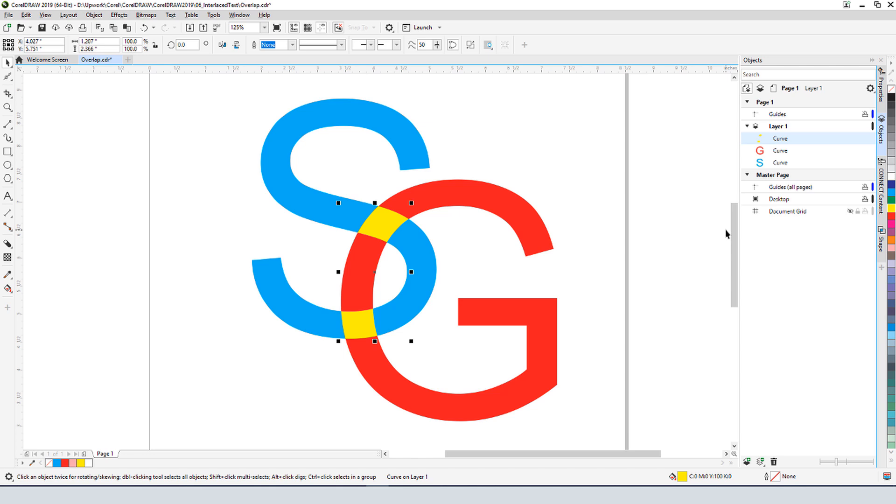
- Break the overlap shape apart and fill its upper crossing piece red
right_click(388, 235)
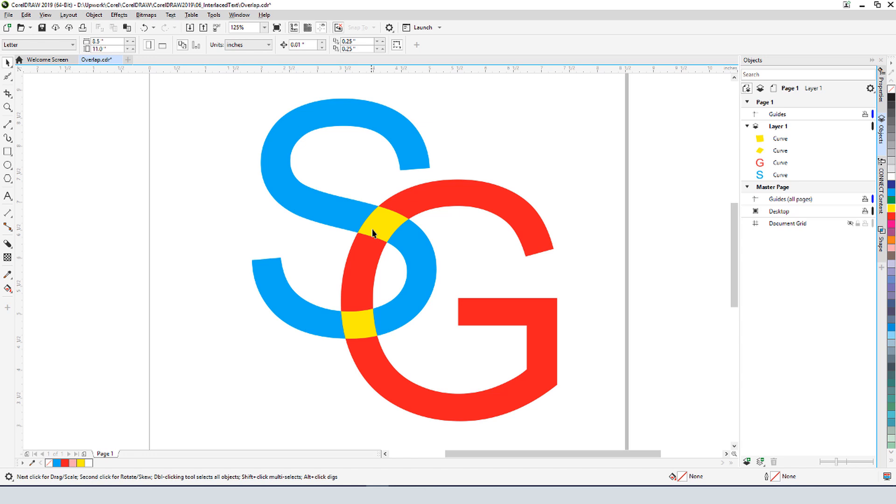
left_click(381, 230)
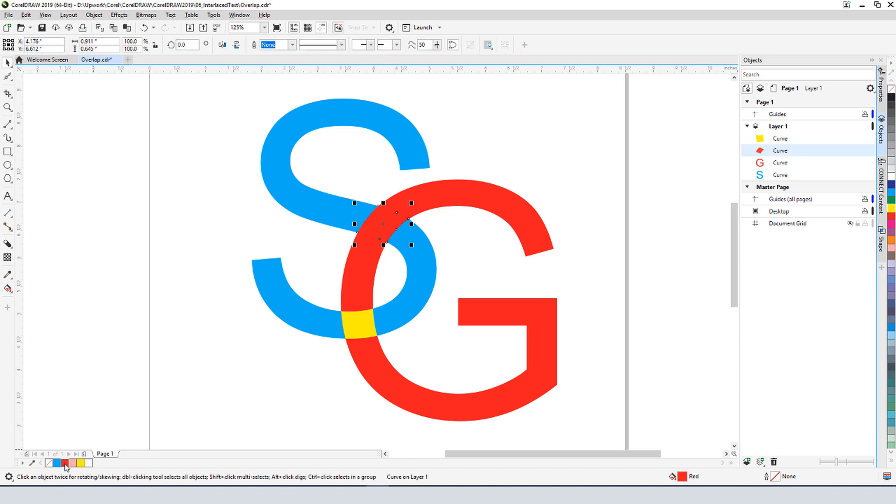
left_click(358, 326)
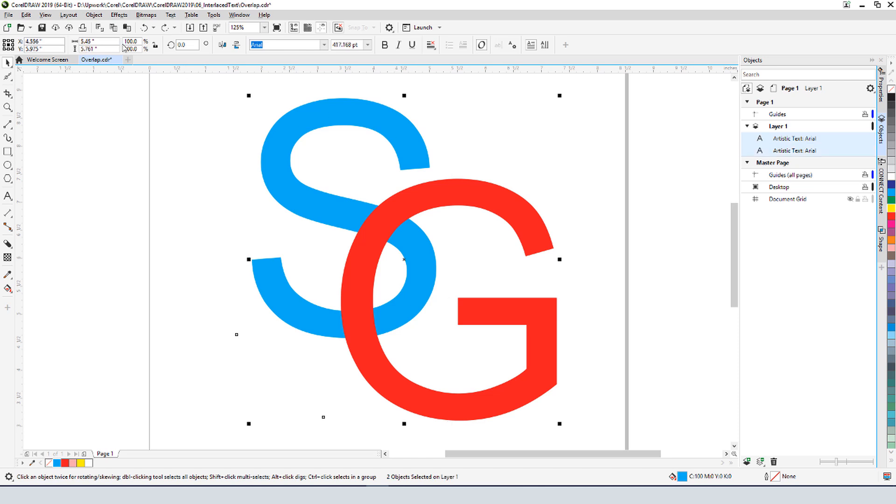
- Intersect the letters, move the overlap shape above both, and break it apart
left_click(94, 15)
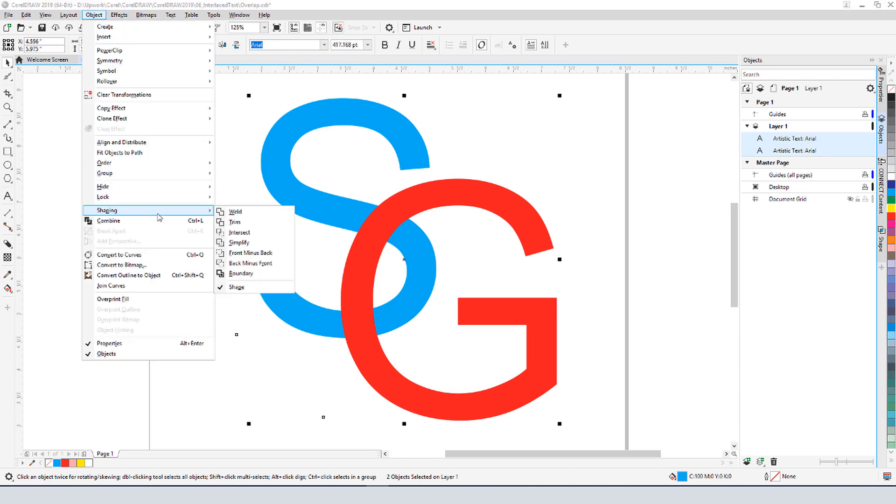
left_click(239, 232)
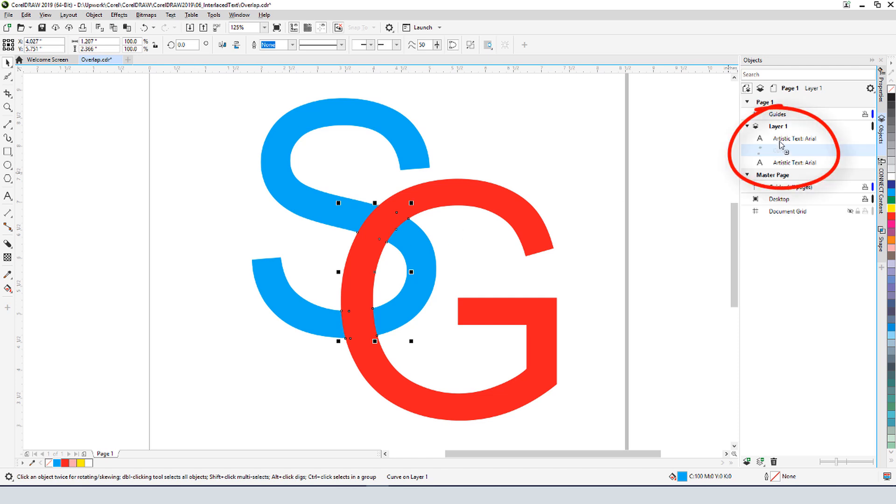
left_click(780, 150)
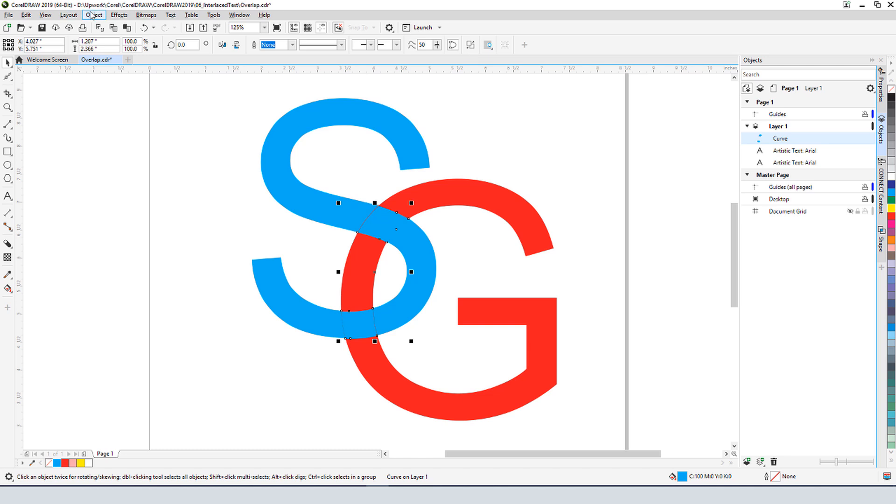
left_click(91, 15)
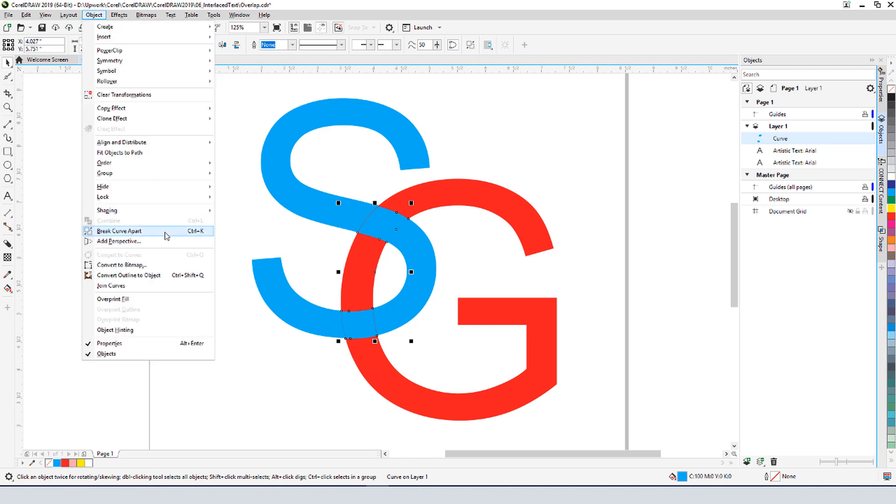
left_click(119, 231)
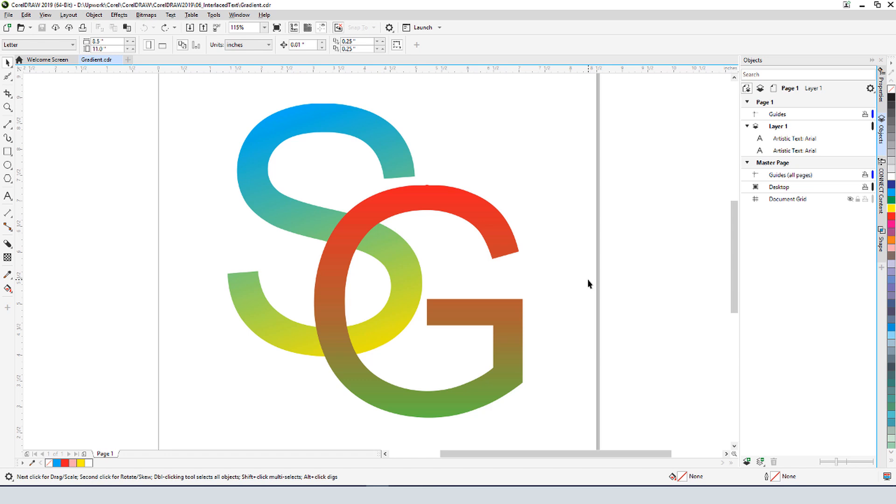
mouse_move(406, 201)
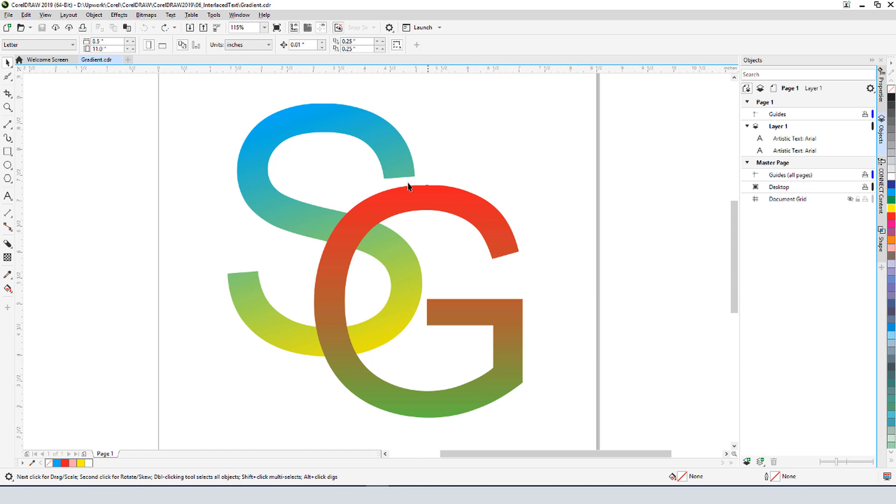
- In Gradient.cdr, break the overlap shape apart and select the lower crossing piece
left_click(94, 15)
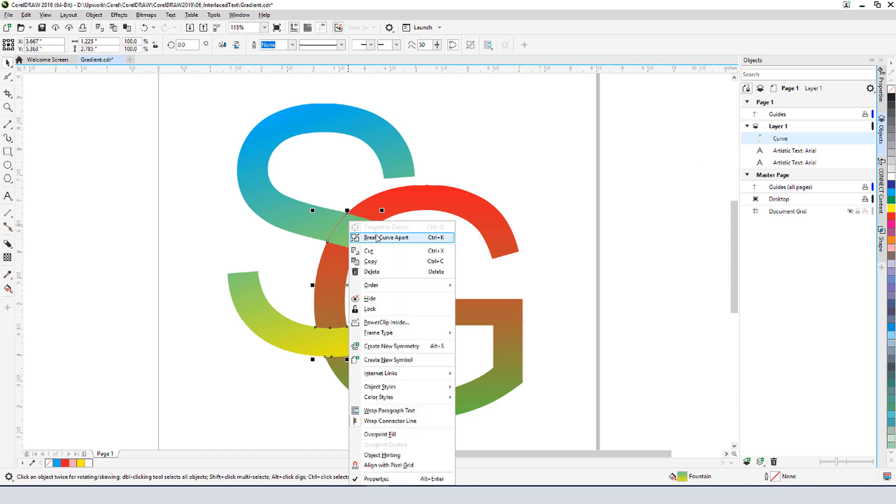
left_click(385, 238)
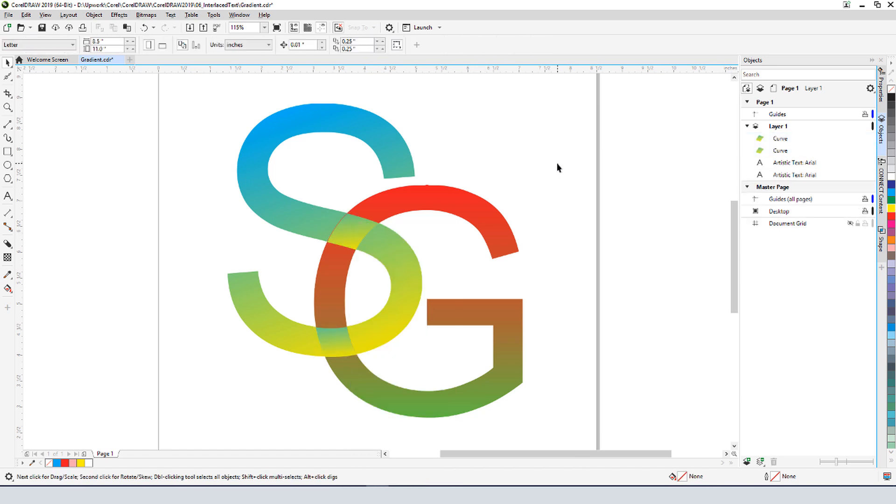
left_click(334, 341)
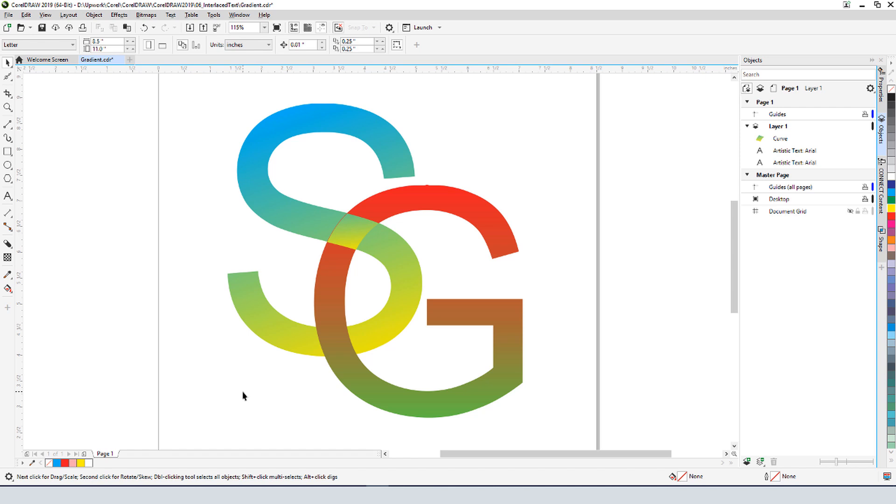
mouse_move(333, 233)
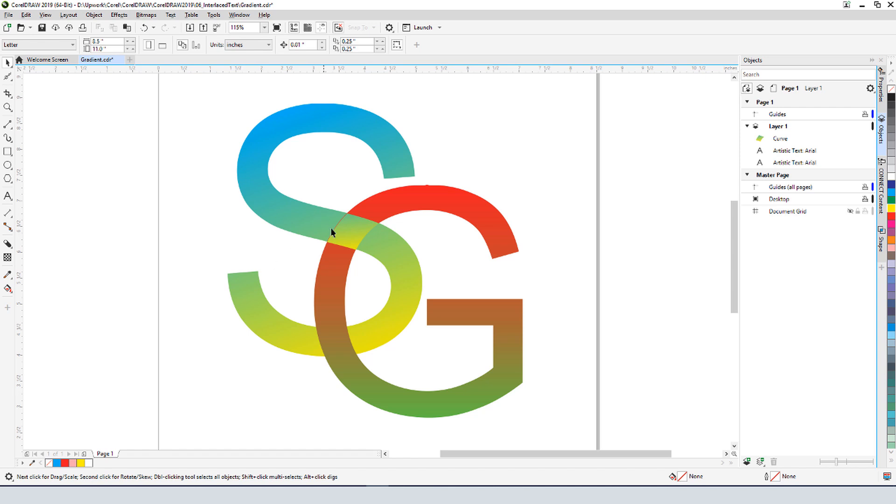
- Trim the upper overlap piece's shape out of the G, then select the gradient G
left_click(352, 233)
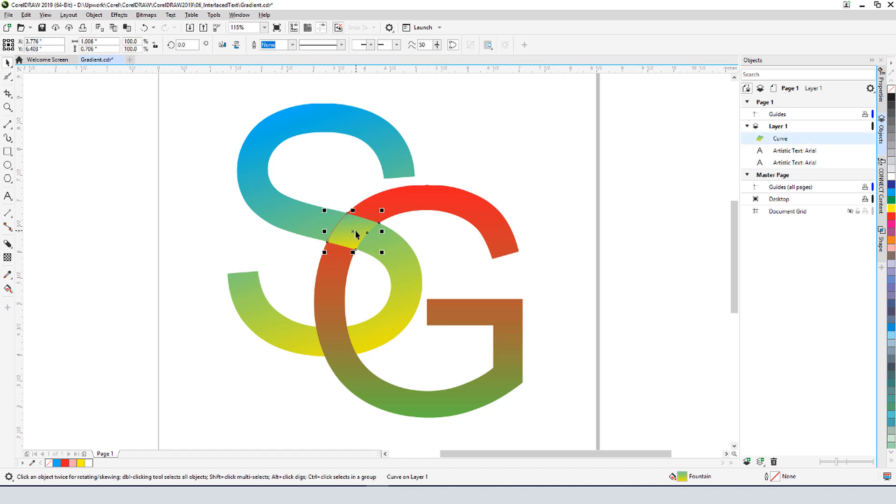
mouse_move(409, 208)
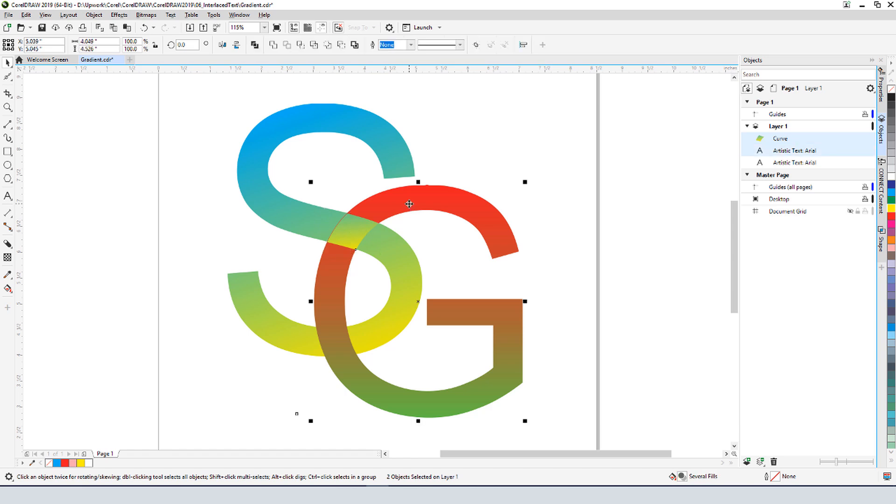
mouse_move(285, 46)
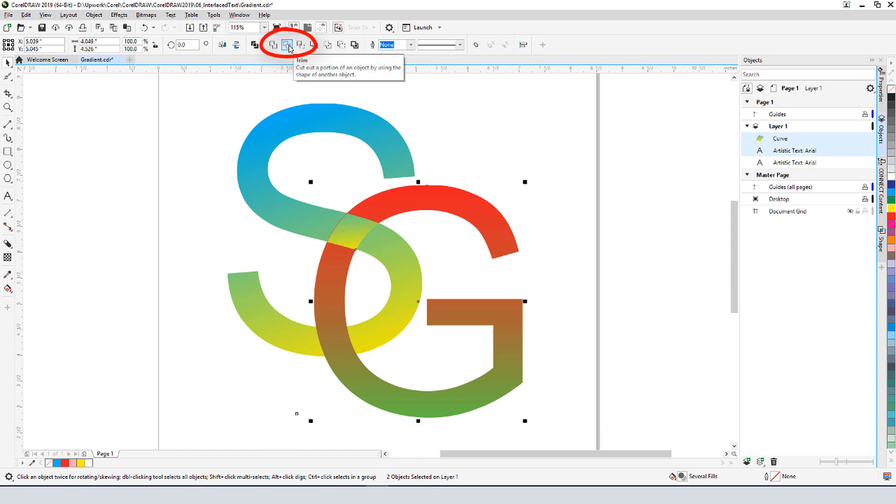
left_click(285, 45)
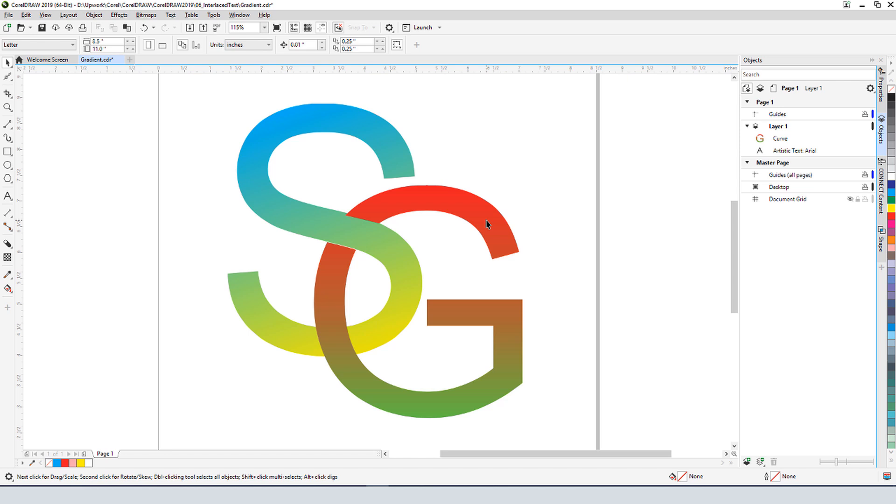
left_click(486, 224)
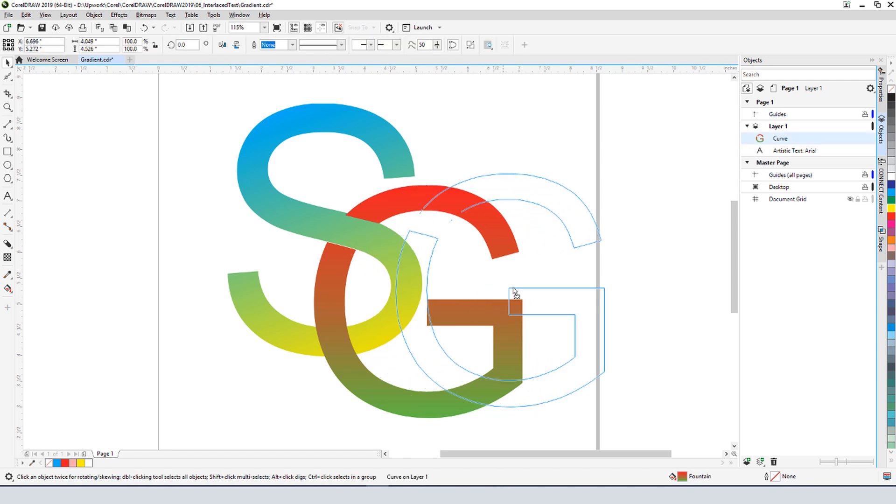
left_click(667, 275)
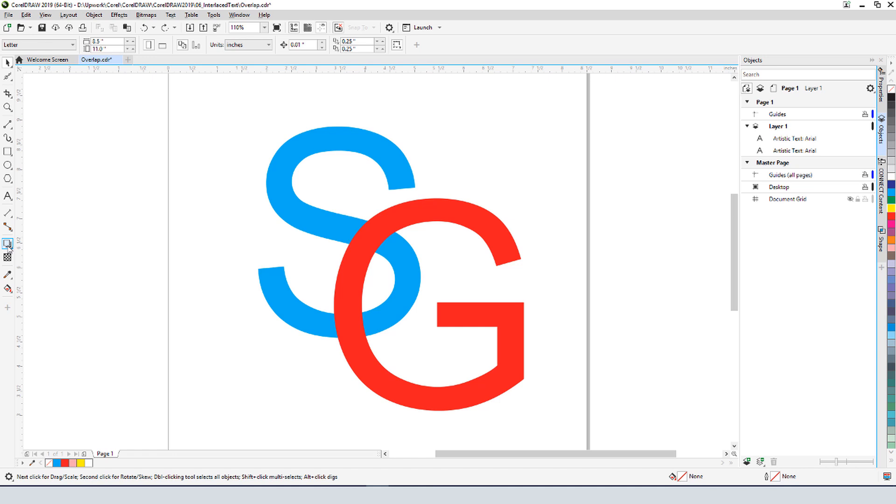
- Add contour outlines to the letters and break the S's contour apart
left_click(6, 252)
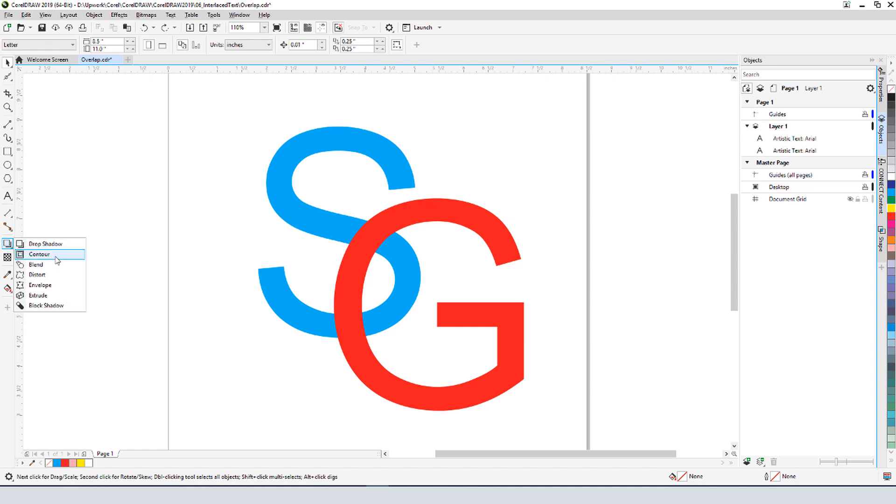
left_click(39, 254)
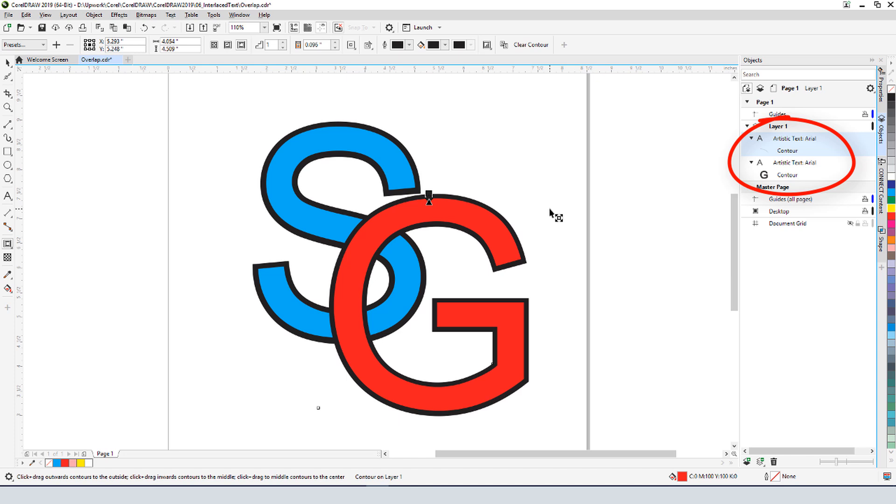
right_click(788, 150)
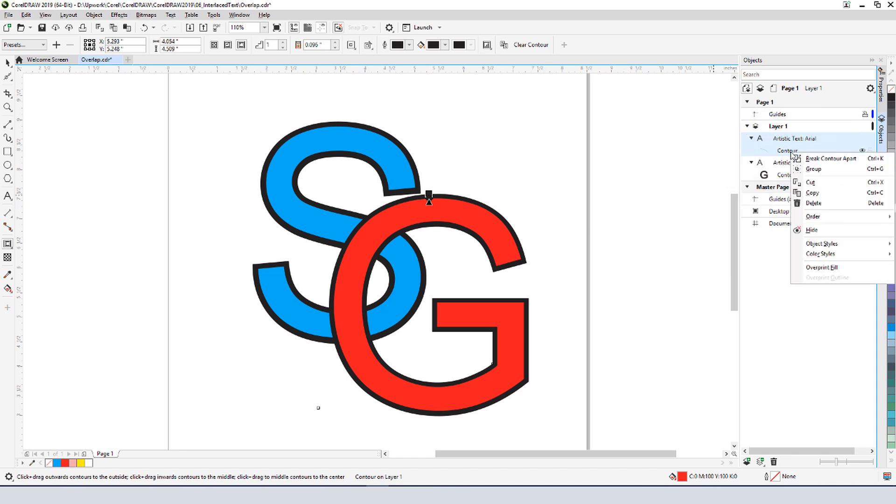
left_click(832, 158)
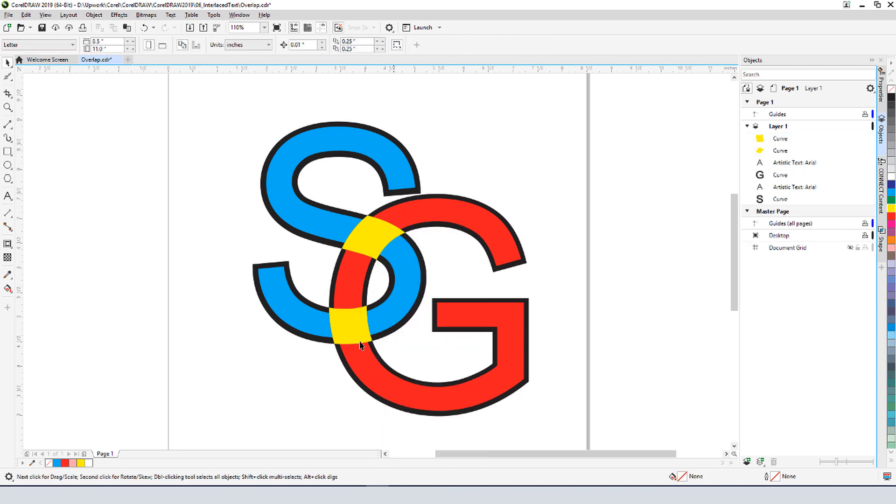
- Remove the lower yellow piece, then simplify the yellow piece with the G curve
left_click(352, 324)
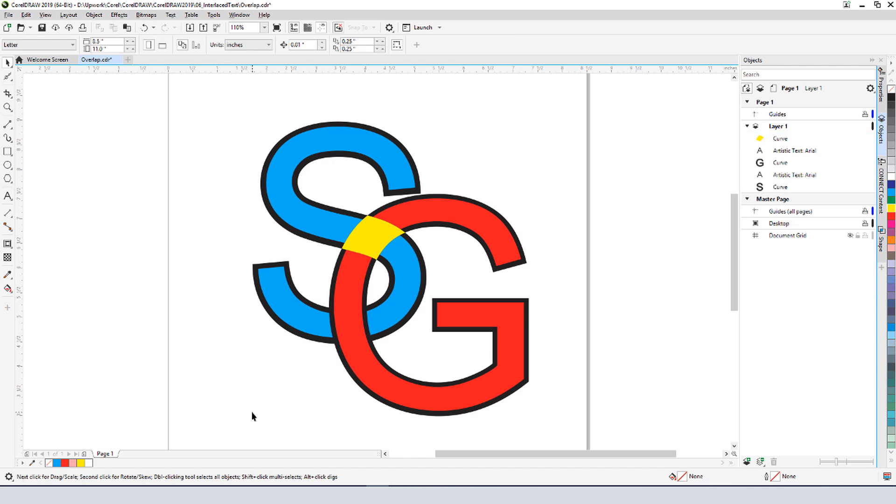
left_click(371, 240)
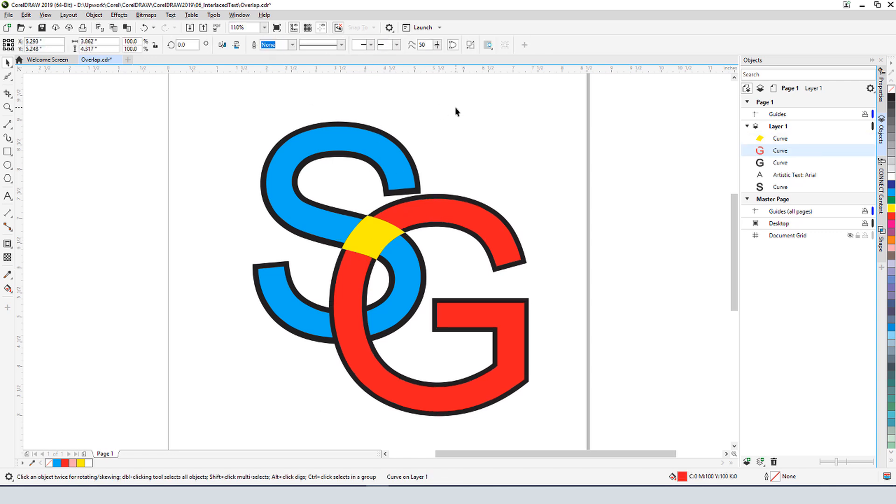
left_click(370, 239)
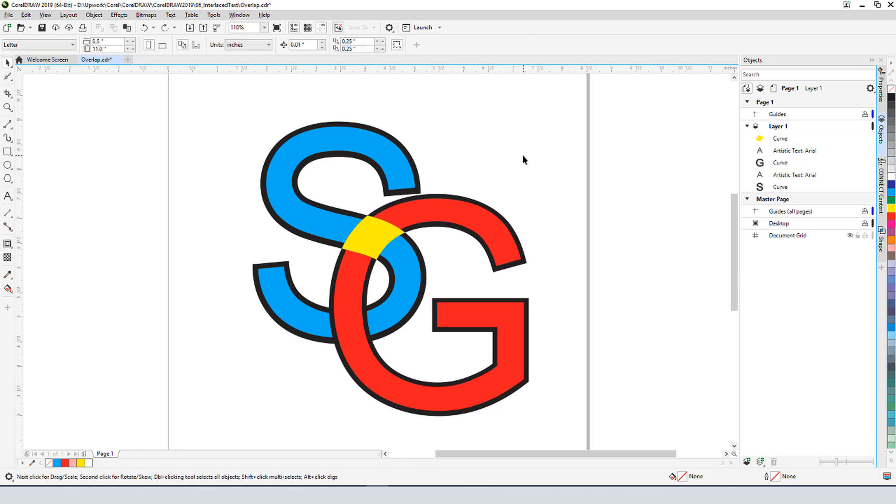
left_click(371, 238)
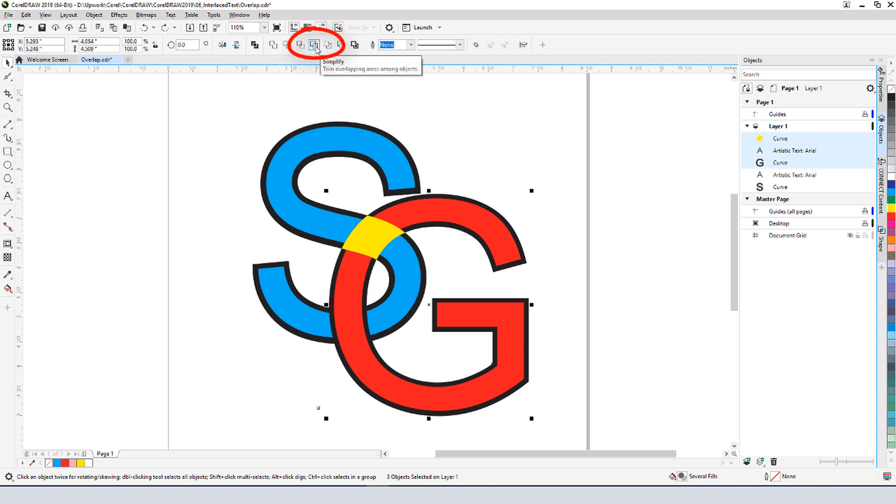
left_click(314, 45)
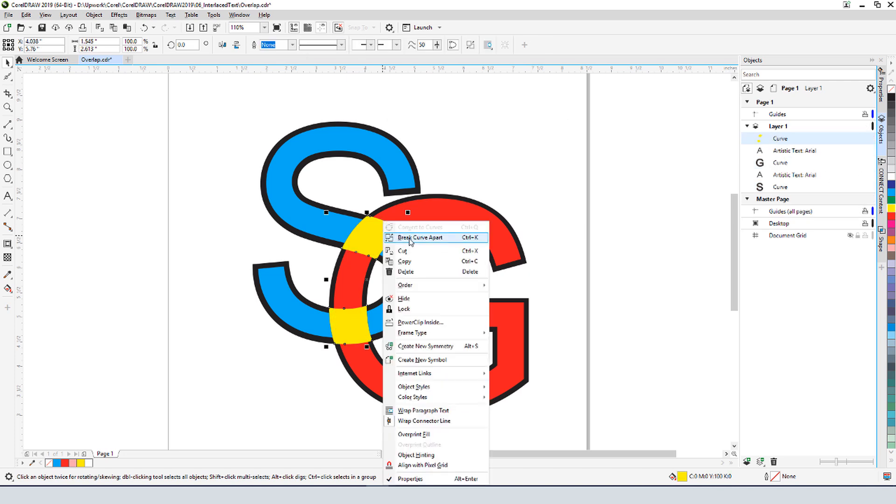
- Break the yellow overlap curve apart into separate pieces
left_click(421, 237)
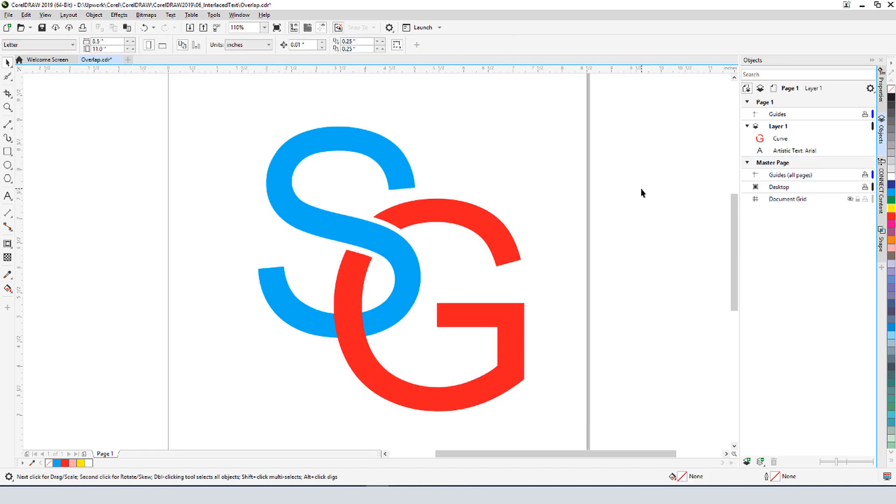
mouse_move(80, 233)
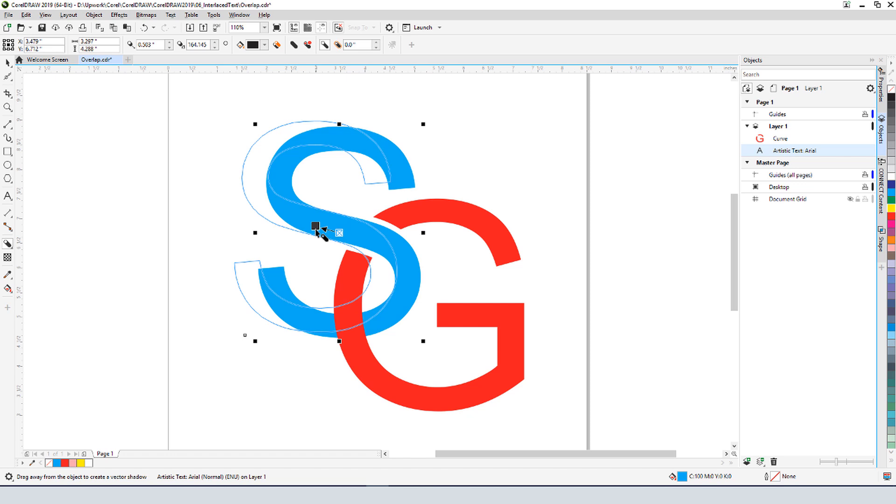
- Drag a drop shadow out from the blue S across the red G
left_click_drag(316, 227, 501, 290)
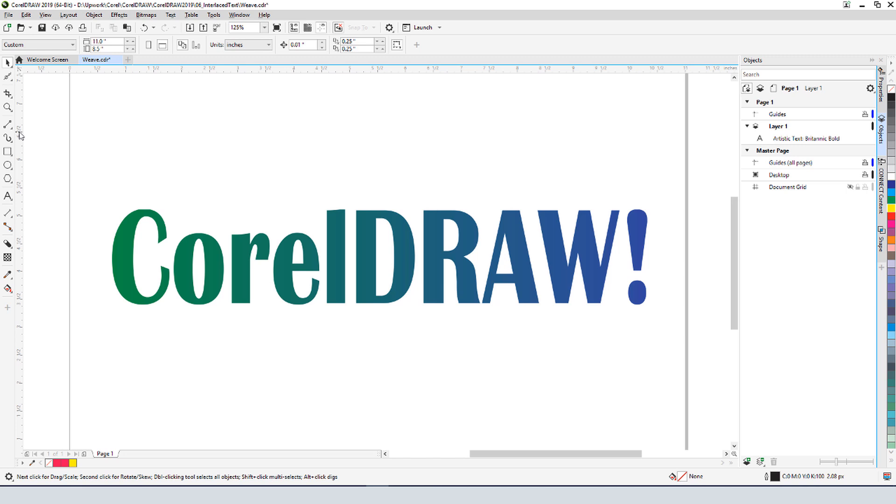
mouse_move(43, 139)
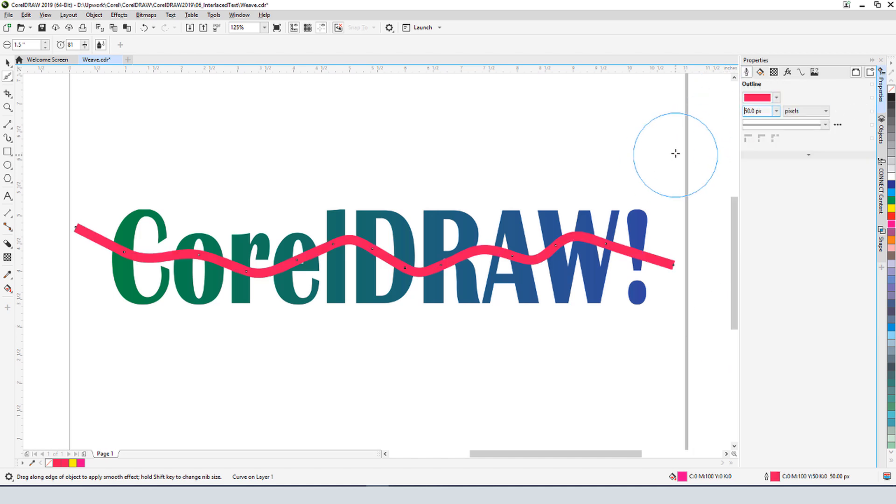
mouse_move(679, 143)
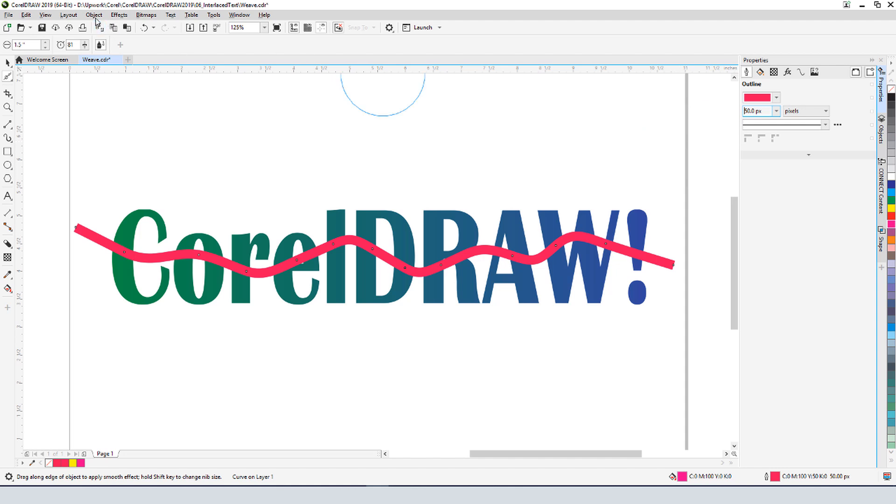
- Convert the pink wave's outline to a filled object and place a copy behind the text
left_click(92, 15)
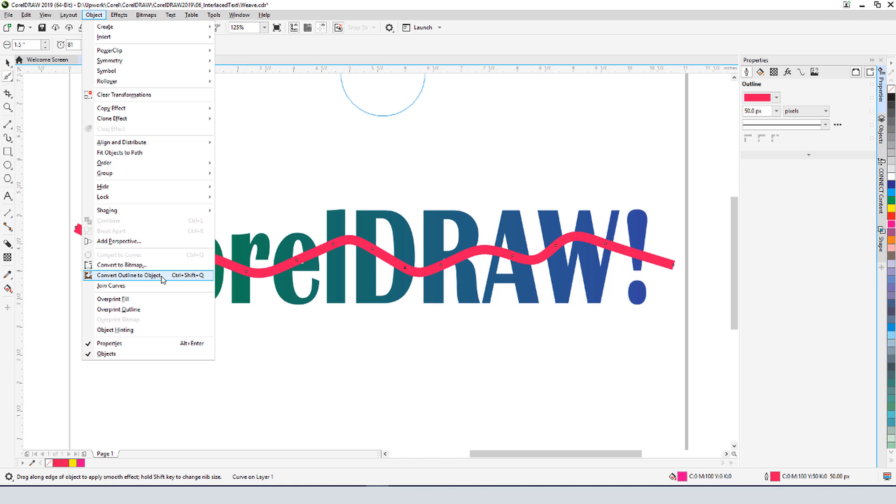
left_click(131, 275)
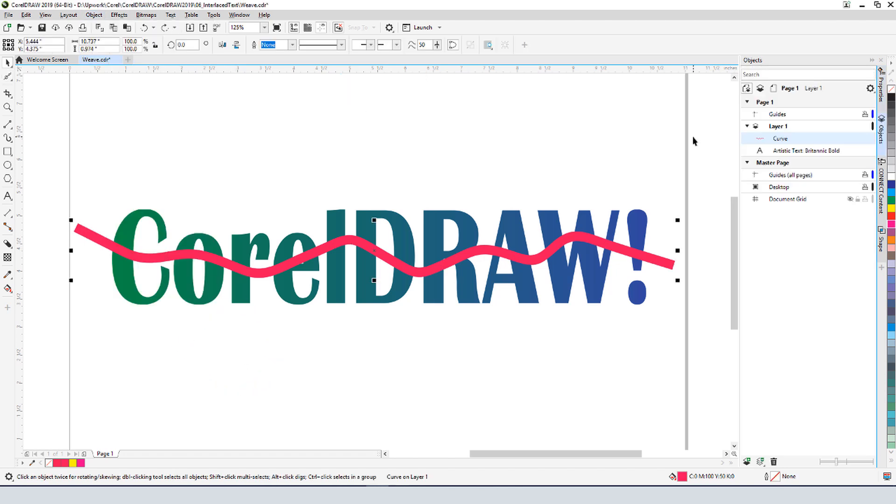
left_click(93, 15)
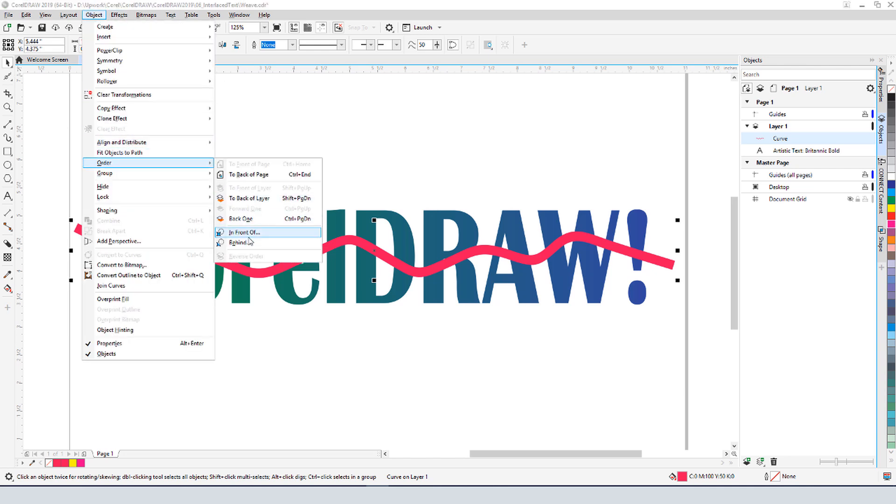
left_click(244, 232)
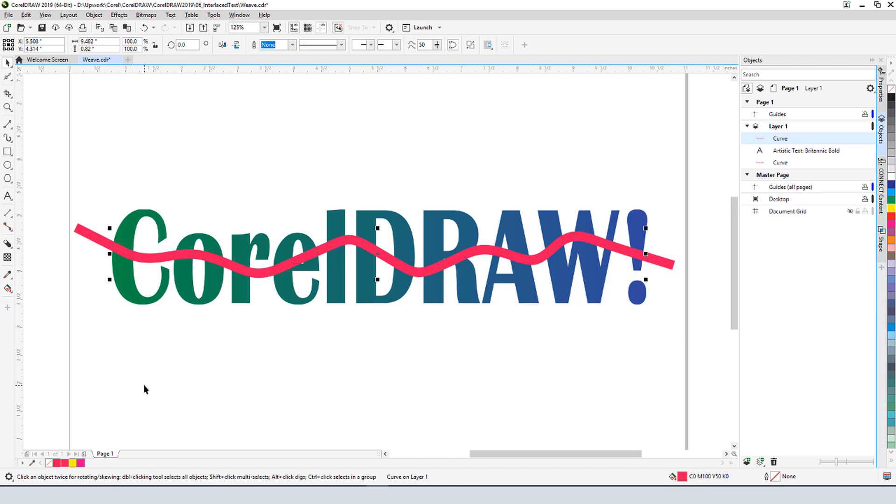
- Break the front wave apart and select the piece over the letter l
right_click(374, 240)
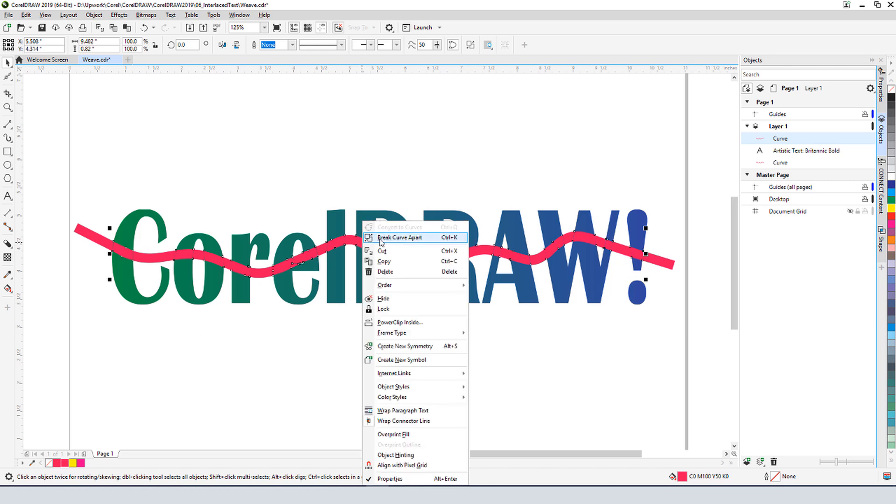
left_click(399, 238)
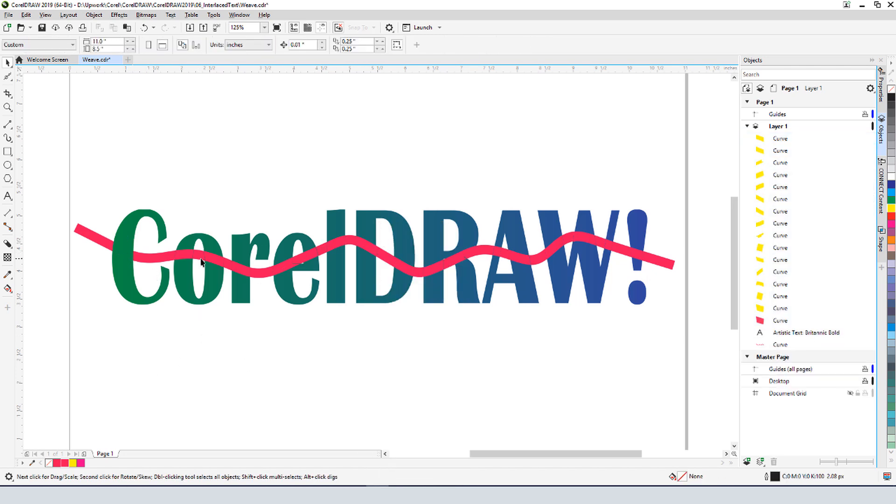
left_click(333, 253)
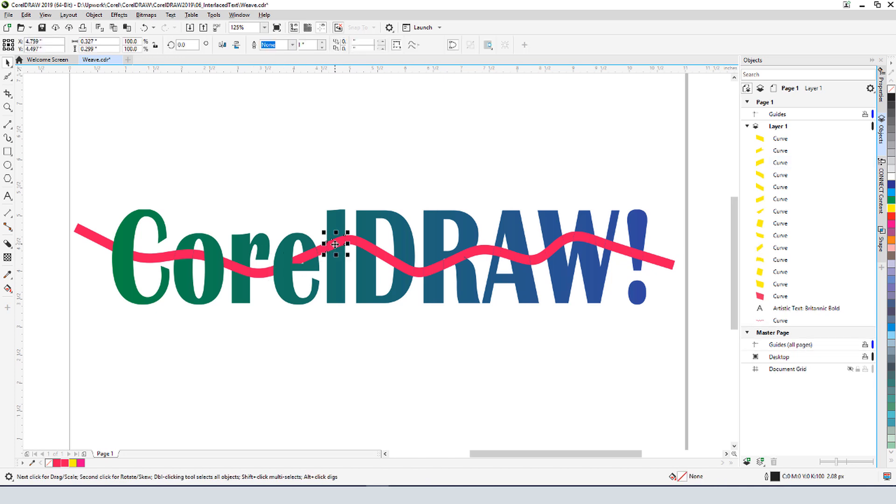